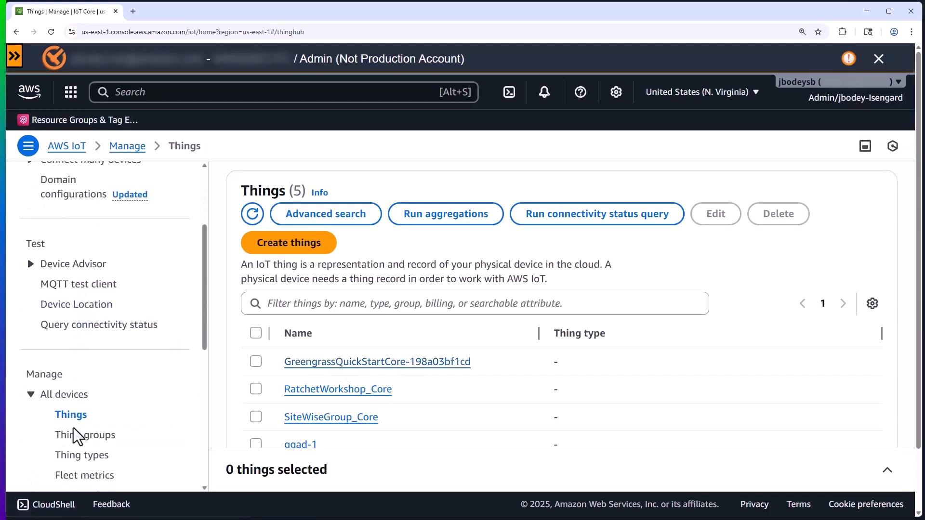
- View the GreengrassQuickStartCore thing's certificate and its two attached Greengrass policies
{"action": "left_click", "coordinate": [86, 434]}
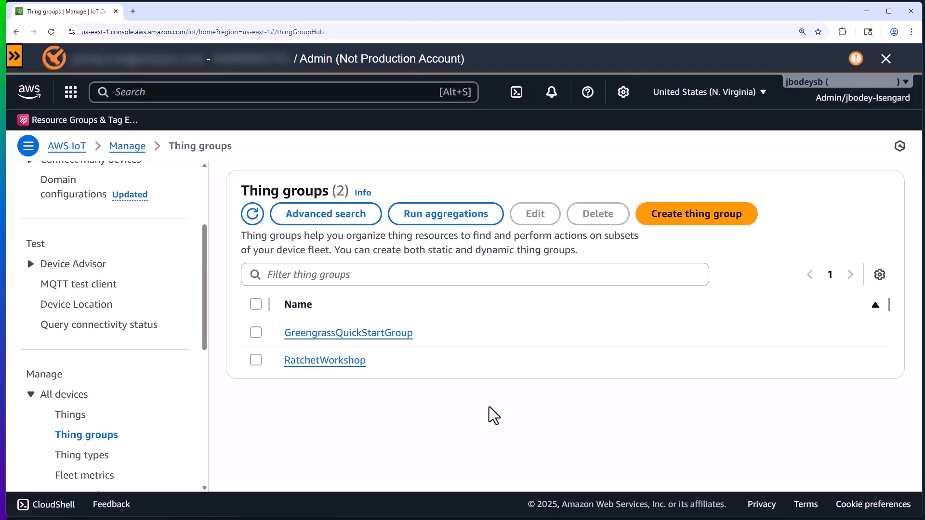
{"action": "mouse_move", "coordinate": [498, 414]}
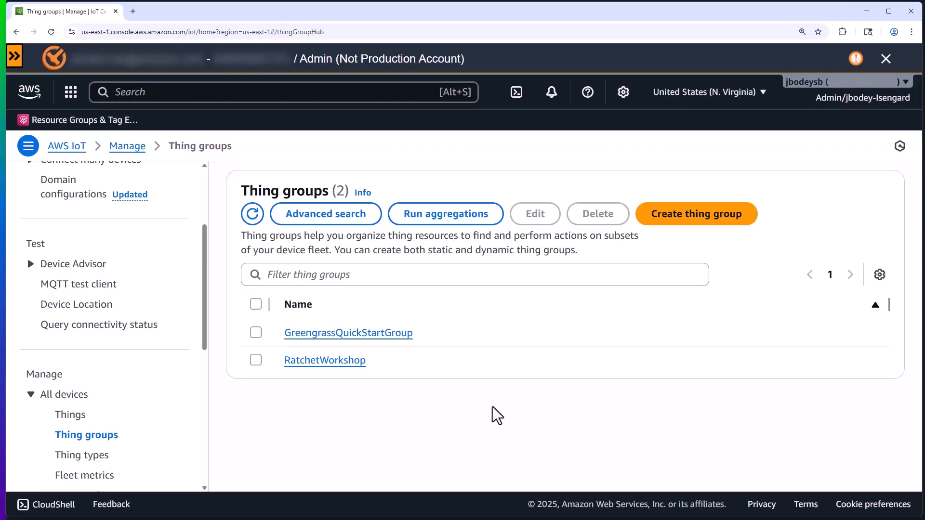
{"action": "mouse_move", "coordinate": [93, 388]}
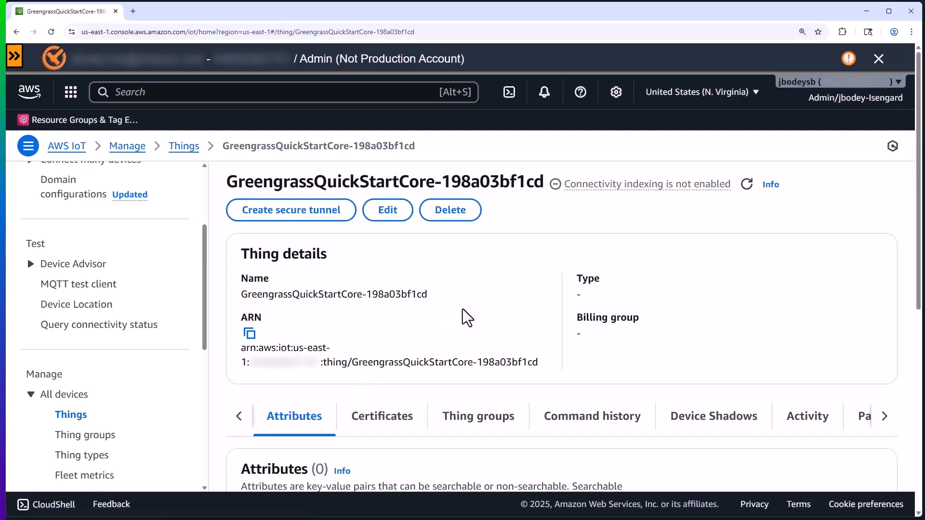
{"action": "scroll", "scroll_direction": "down", "scroll_amount": 3}
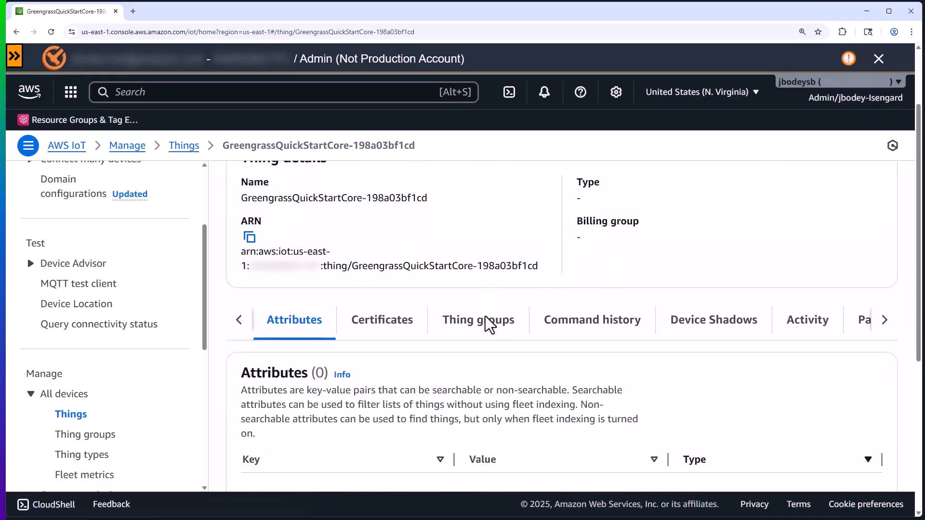
{"action": "left_click", "coordinate": [381, 320]}
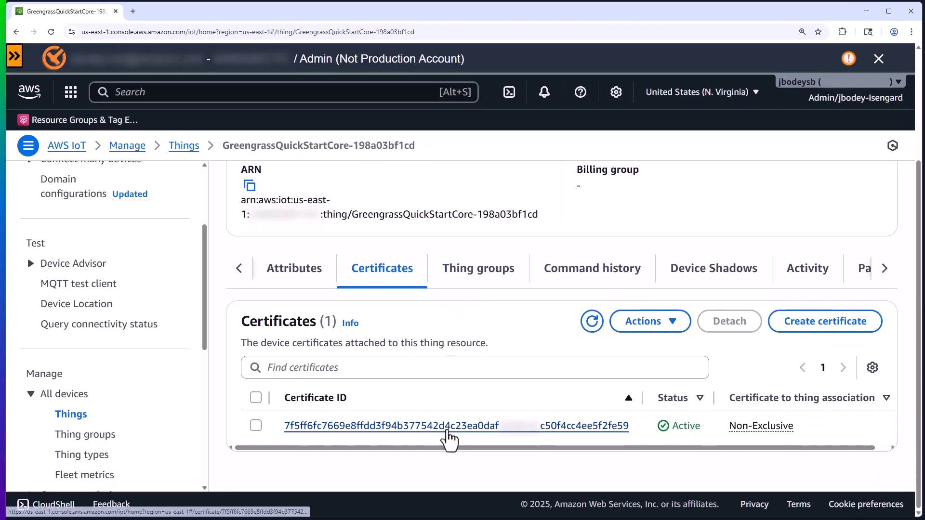
{"action": "left_click", "coordinate": [399, 426]}
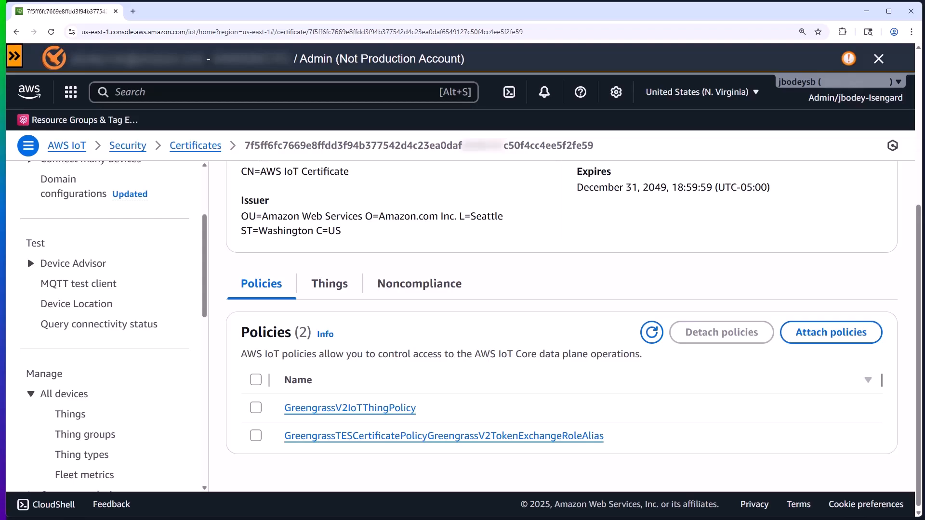
{"action": "mouse_move", "coordinate": [78, 381]}
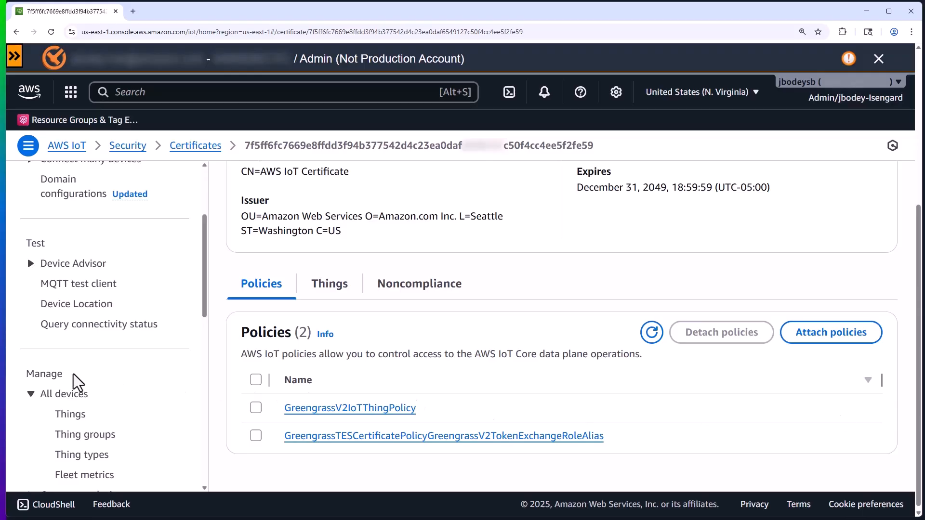
{"action": "scroll", "scroll_direction": "down", "scroll_amount": 3}
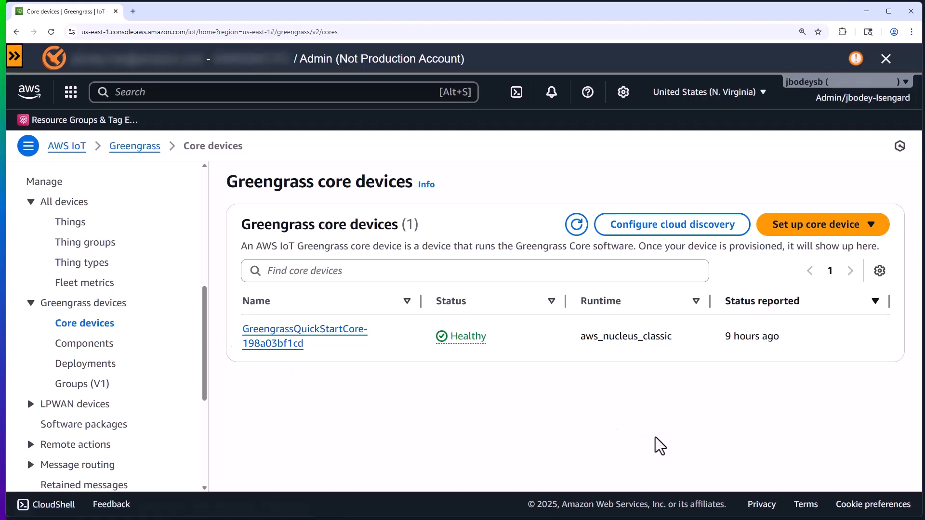
{"action": "mouse_move", "coordinate": [651, 443]}
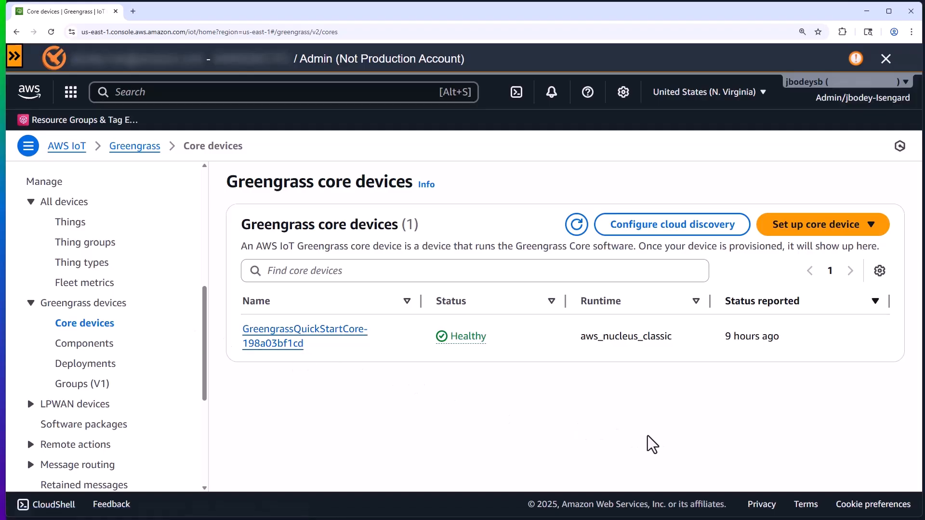
{"action": "mouse_move", "coordinate": [470, 348]}
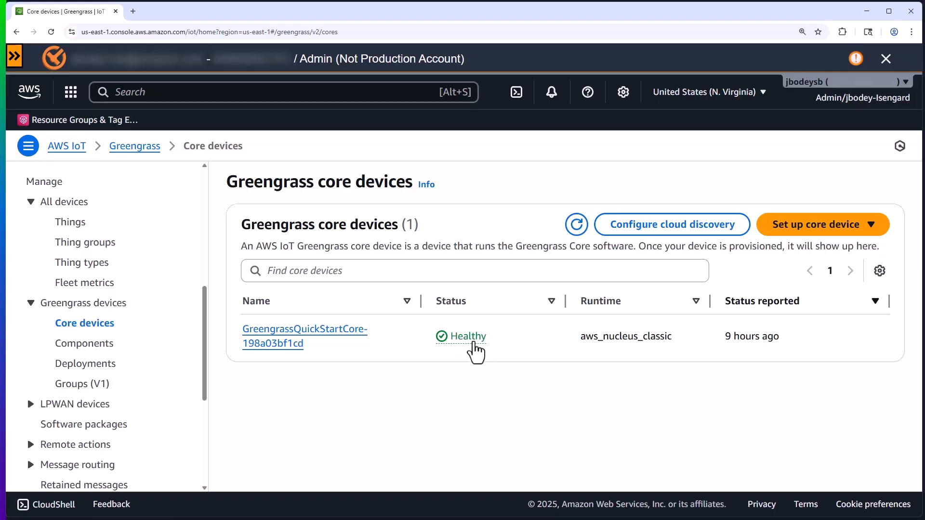
{"action": "mouse_move", "coordinate": [476, 350]}
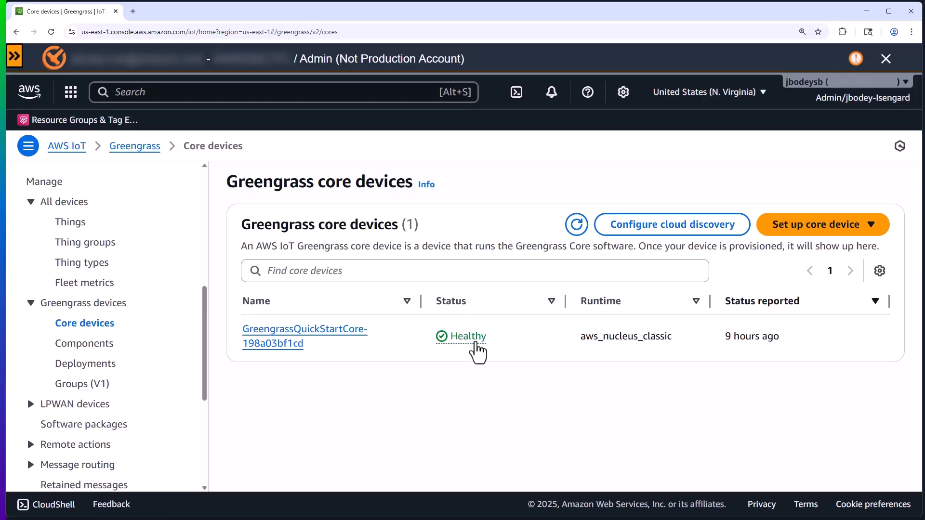
{"action": "mouse_move", "coordinate": [82, 384]}
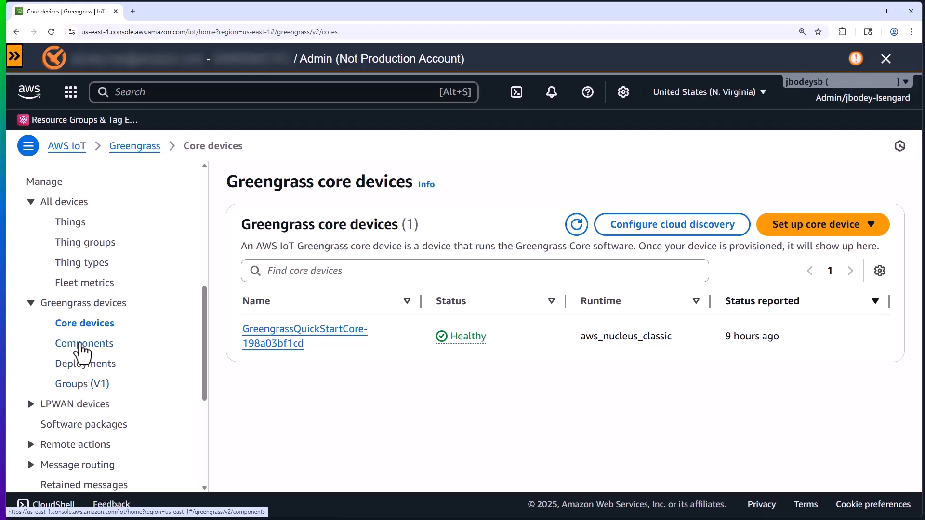
- Browse Greengrass components: the custom squeezenet model and the 47 public components
{"action": "left_click", "coordinate": [85, 343]}
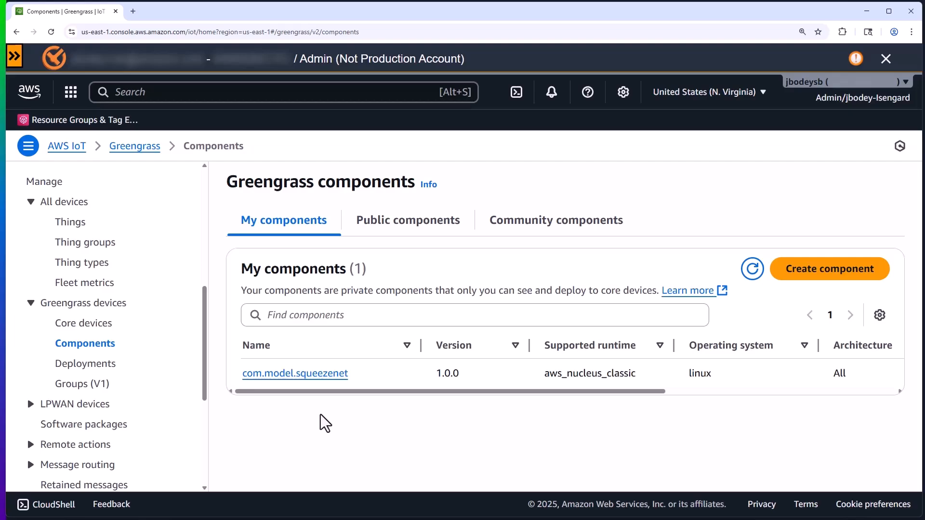
{"action": "mouse_move", "coordinate": [370, 252]}
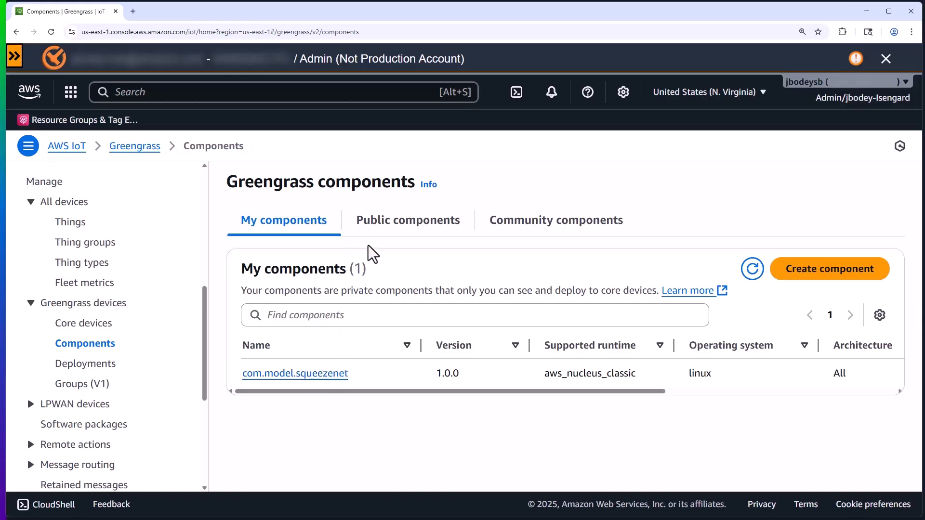
{"action": "left_click", "coordinate": [406, 220]}
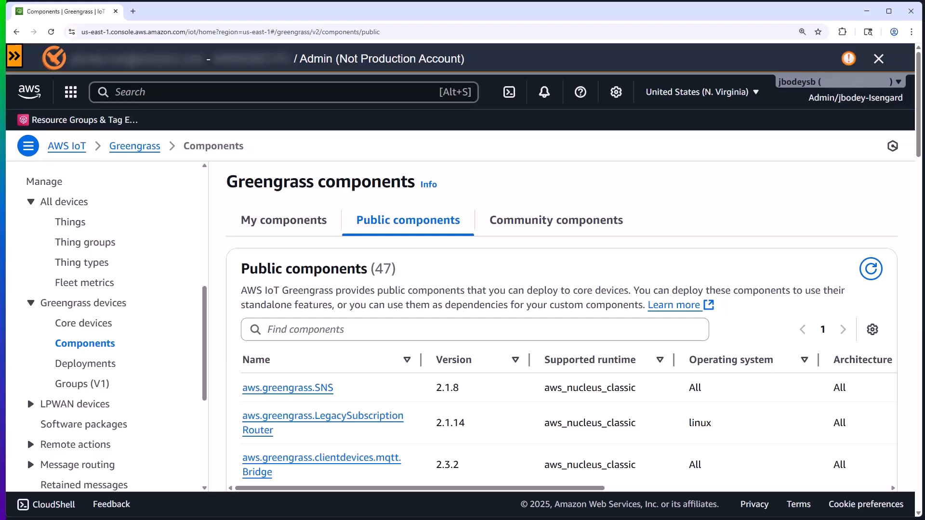
{"action": "left_click", "coordinate": [86, 364]}
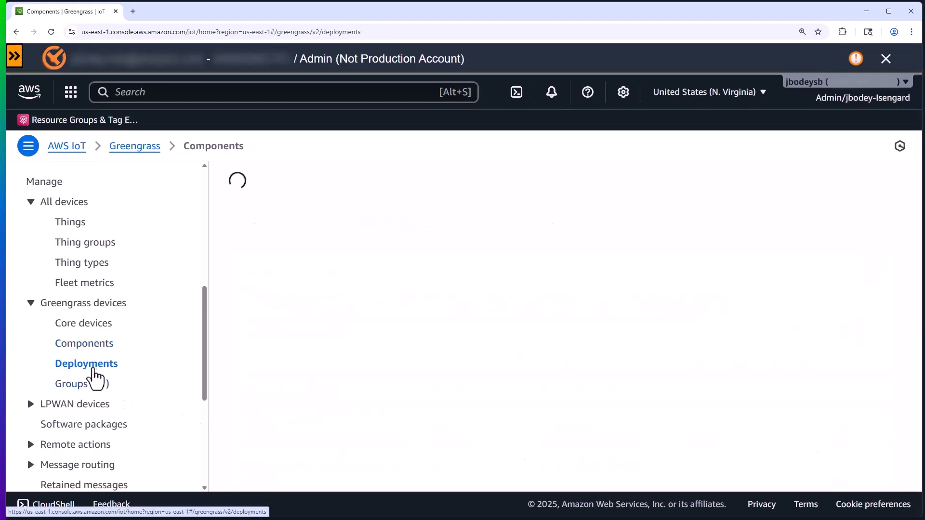
- Revise the GreengrassQuickStartGroup deployment and reach component selection with com.model.squeezenet and aws.greengrass.Cli
{"action": "left_click", "coordinate": [86, 363]}
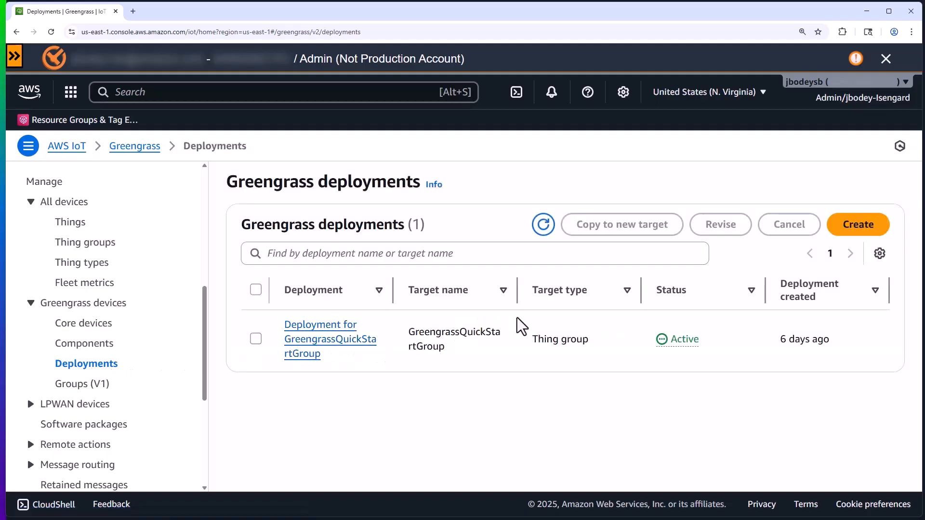
{"action": "left_click", "coordinate": [255, 339]}
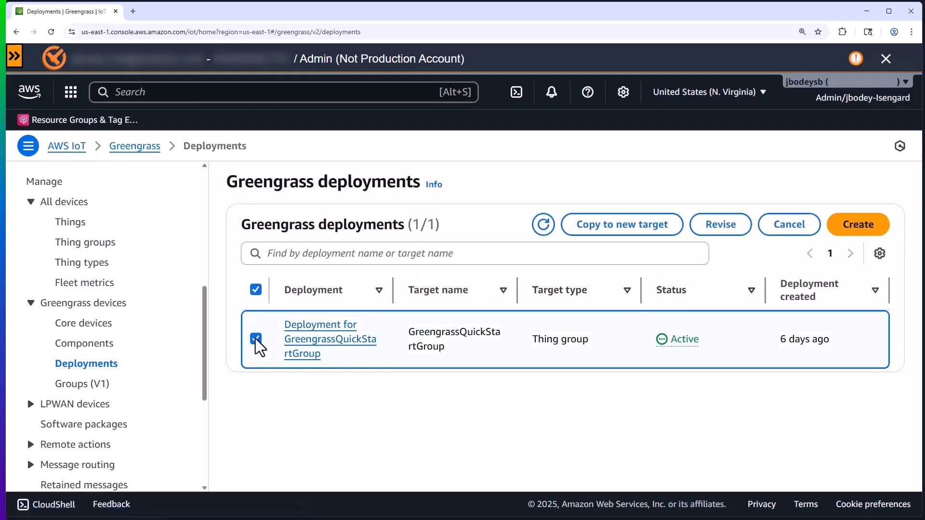
{"action": "left_click", "coordinate": [719, 224]}
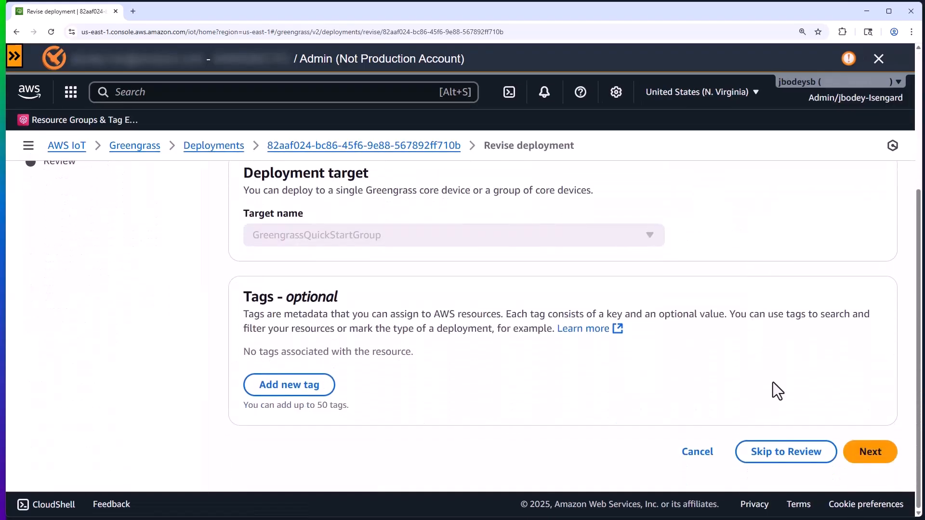
{"action": "left_click", "coordinate": [869, 452]}
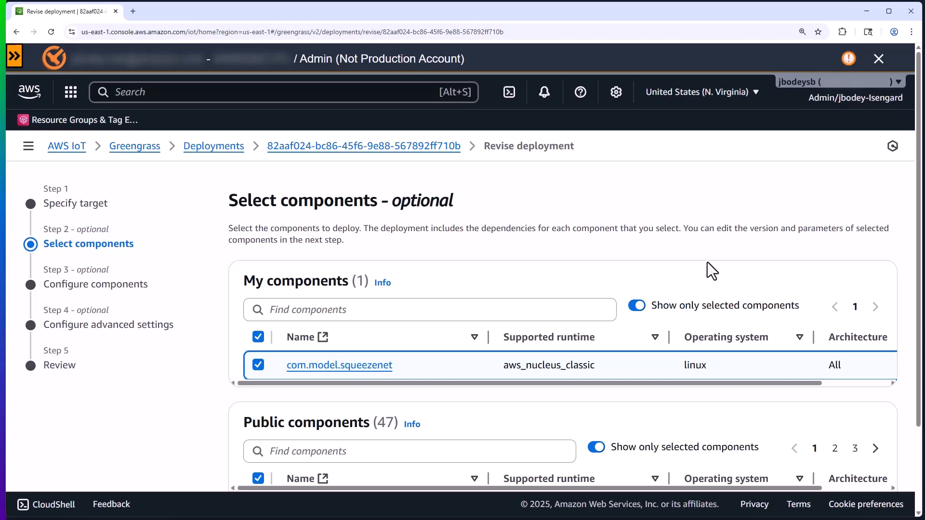
{"action": "scroll", "scroll_direction": "down", "scroll_amount": 3}
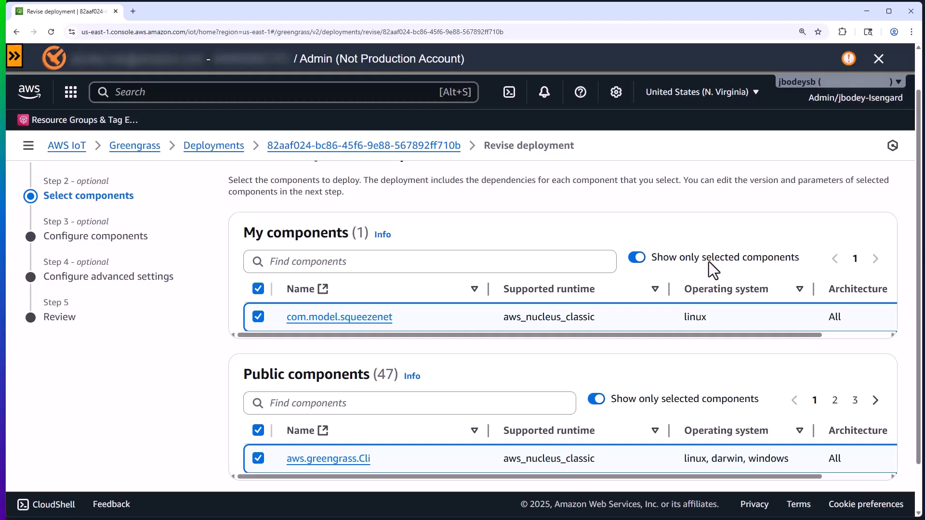
{"action": "mouse_move", "coordinate": [713, 268]}
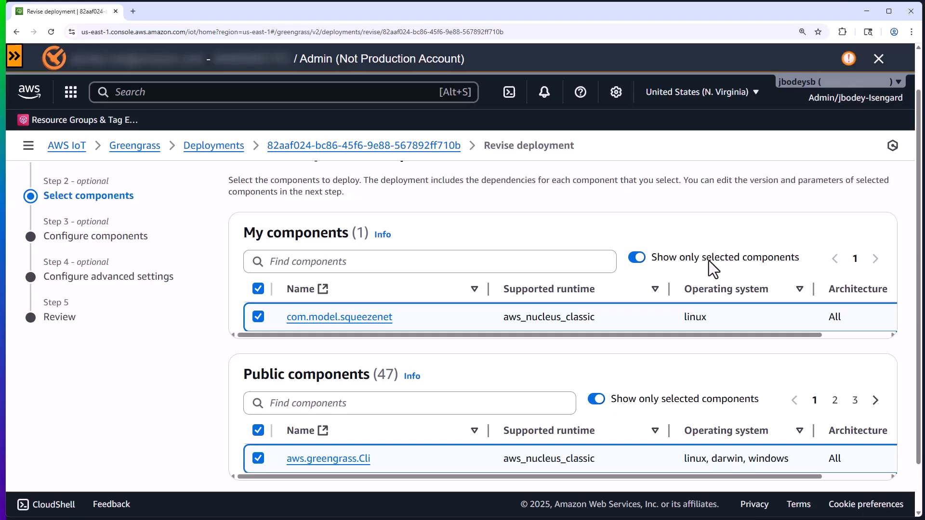
{"action": "mouse_move", "coordinate": [713, 270]}
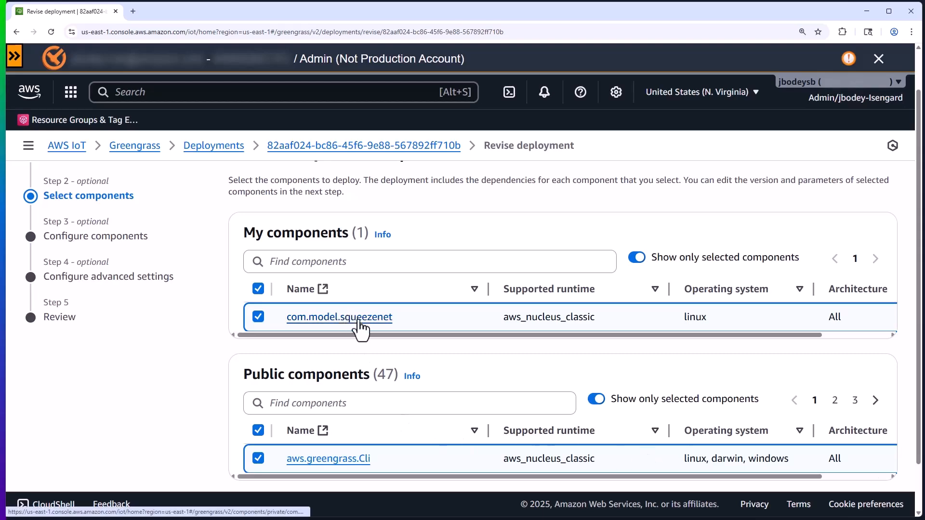
- Review com.model.squeezenet 1.0.0 details: Linux platform and two S3 artifacts
{"action": "left_click", "coordinate": [339, 317]}
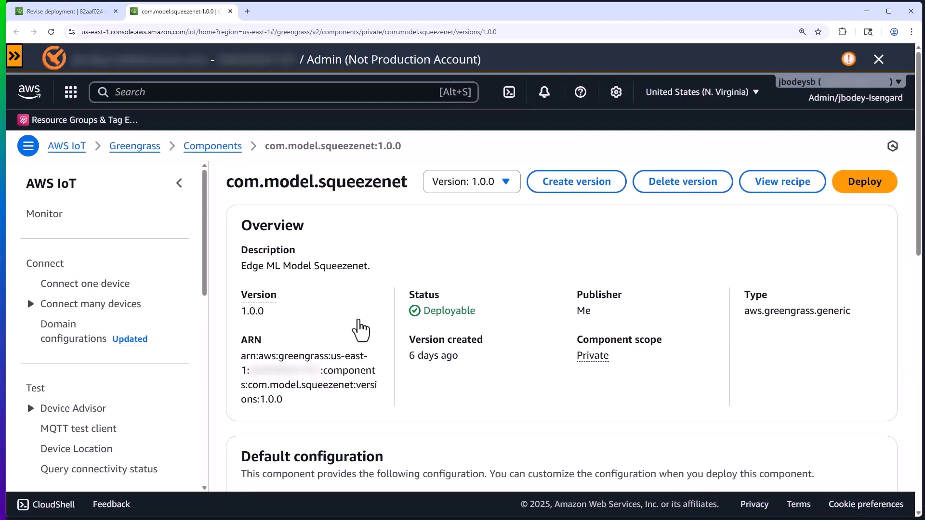
{"action": "scroll", "scroll_direction": "down", "scroll_amount": 3}
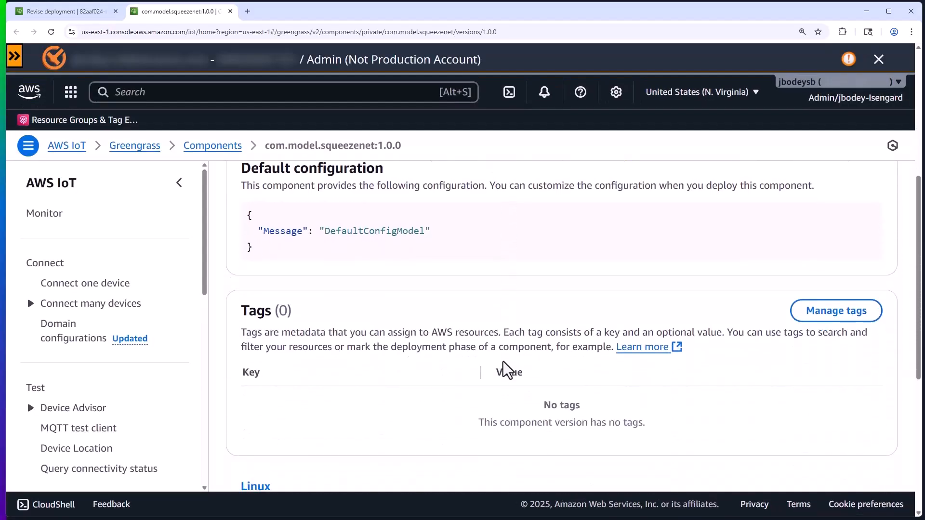
{"action": "scroll", "scroll_direction": "down", "scroll_amount": 3}
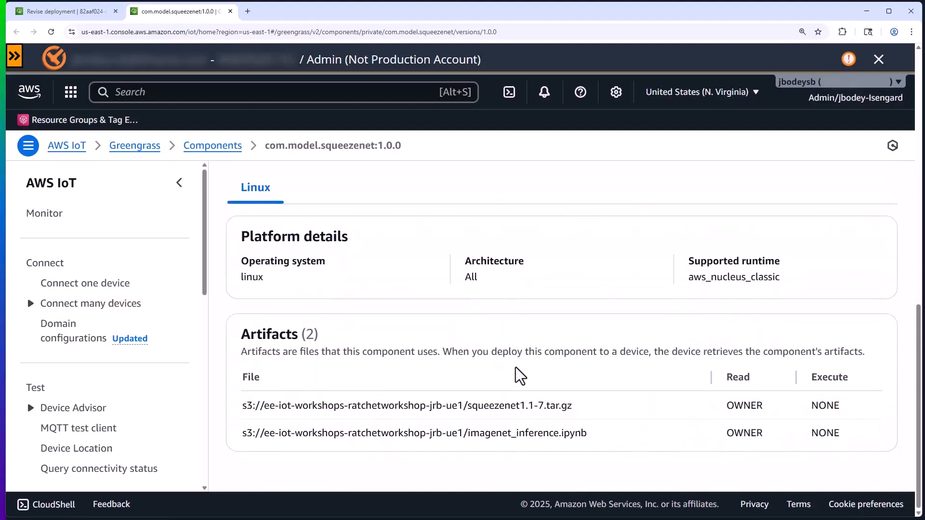
{"action": "mouse_move", "coordinate": [550, 394]}
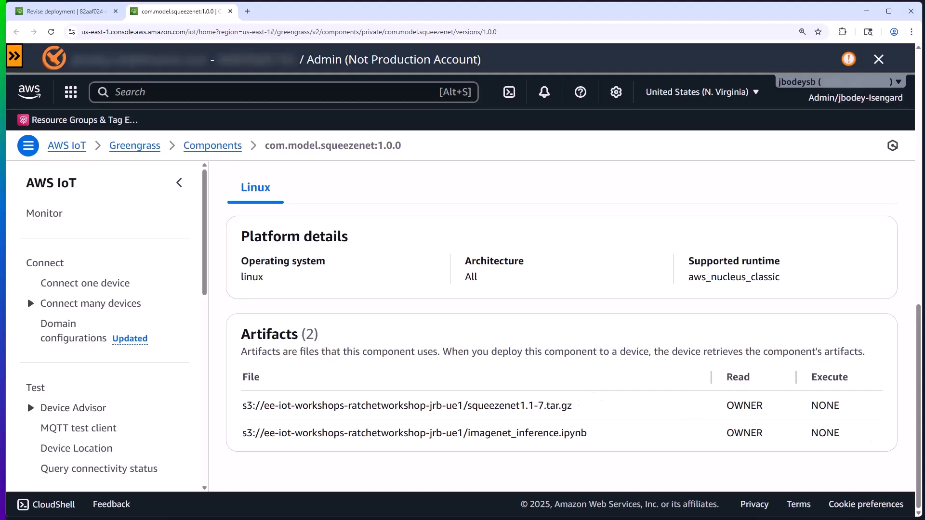
{"action": "mouse_move", "coordinate": [716, 387]}
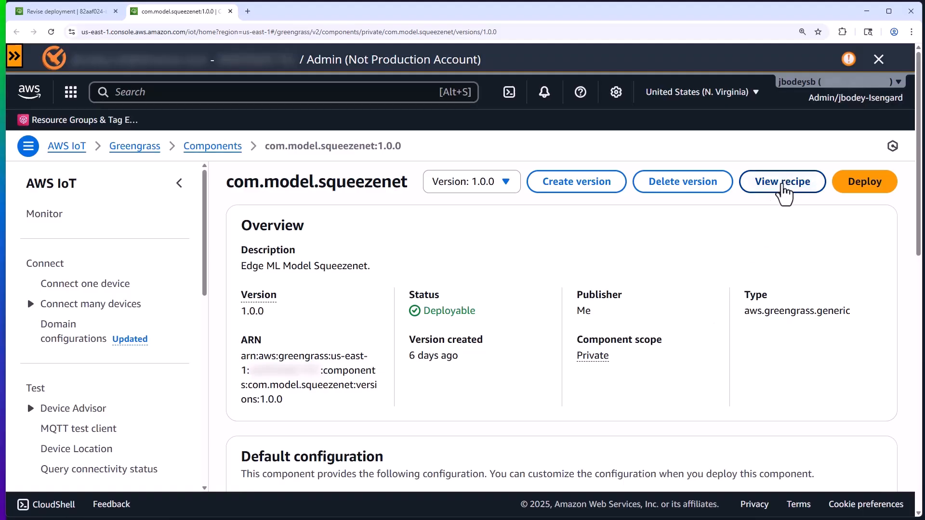
{"action": "left_click", "coordinate": [781, 181]}
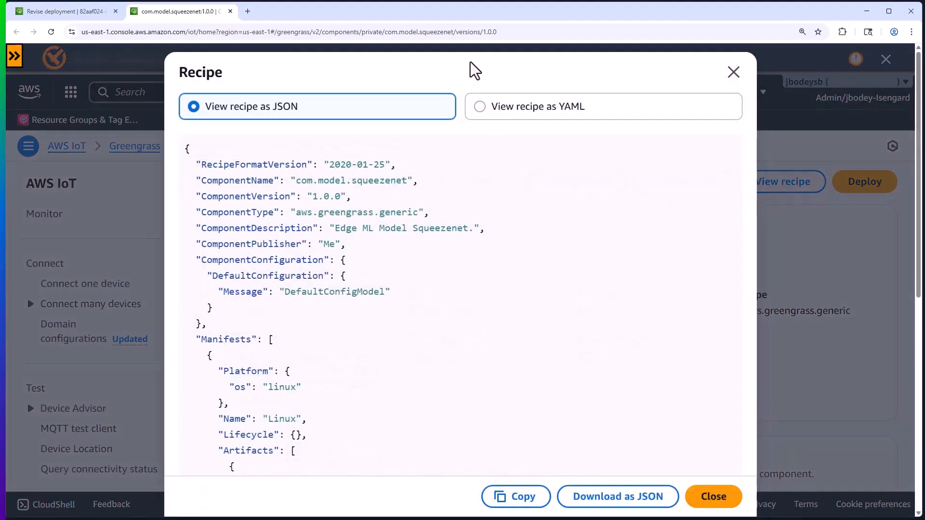
{"action": "mouse_move", "coordinate": [526, 330]}
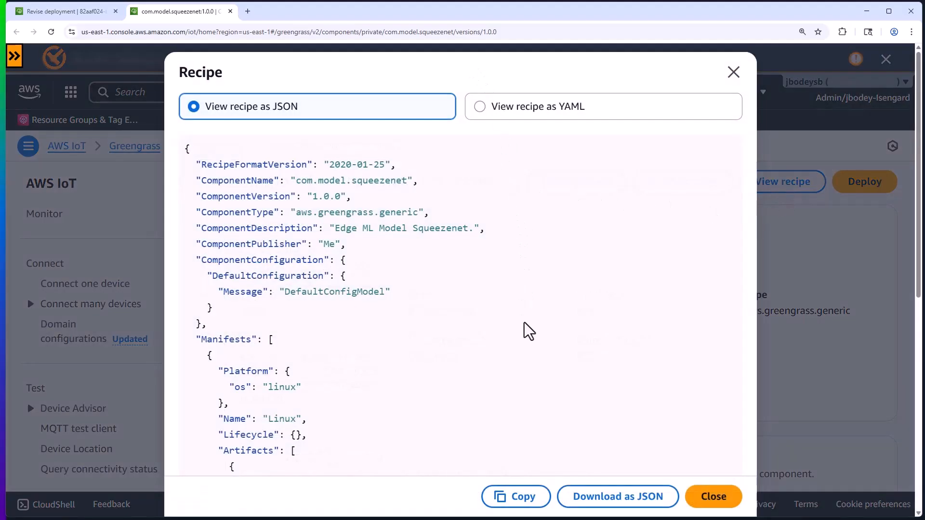
{"action": "scroll", "scroll_direction": "down", "scroll_amount": 3}
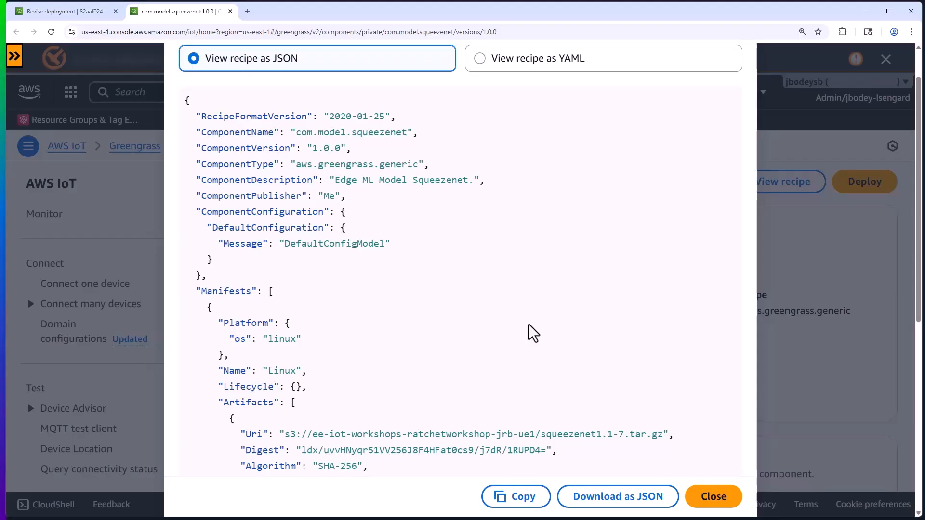
{"action": "scroll", "scroll_direction": "down", "scroll_amount": 3}
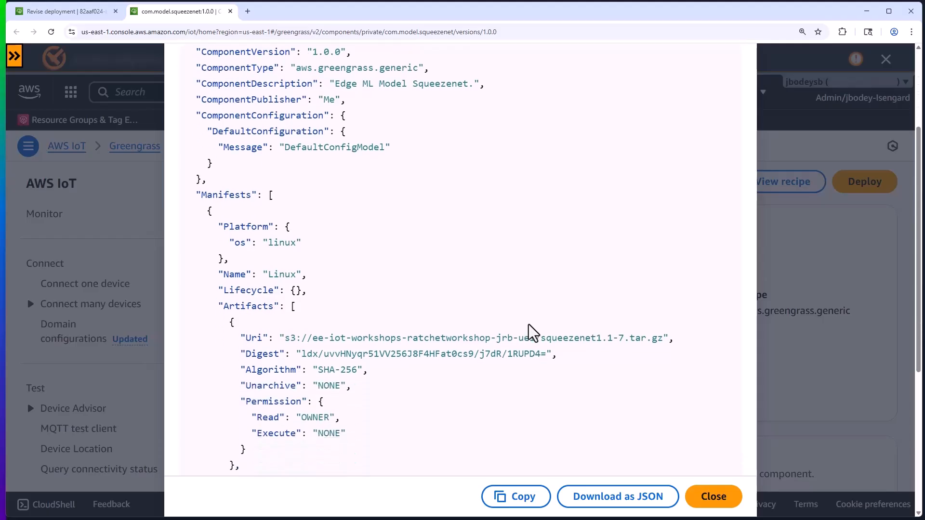
{"action": "scroll", "scroll_direction": "down", "scroll_amount": 3}
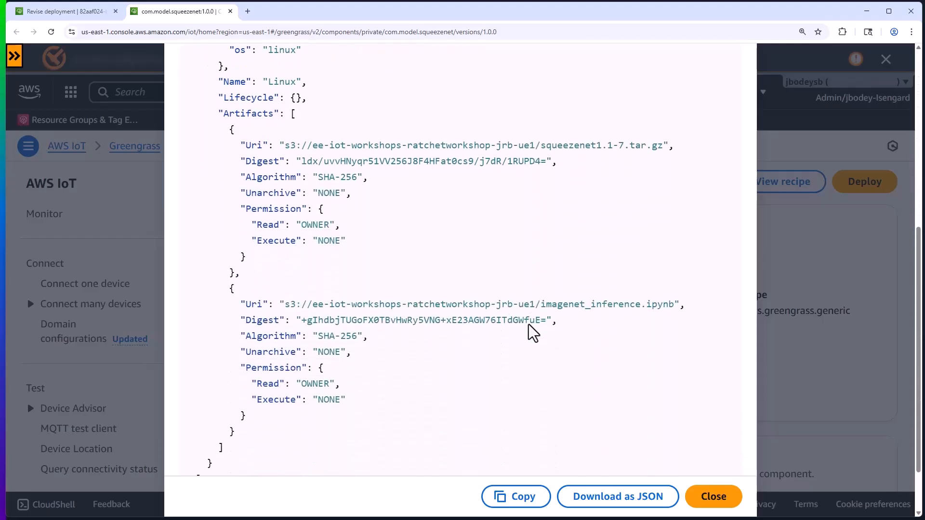
{"action": "mouse_move", "coordinate": [530, 327]}
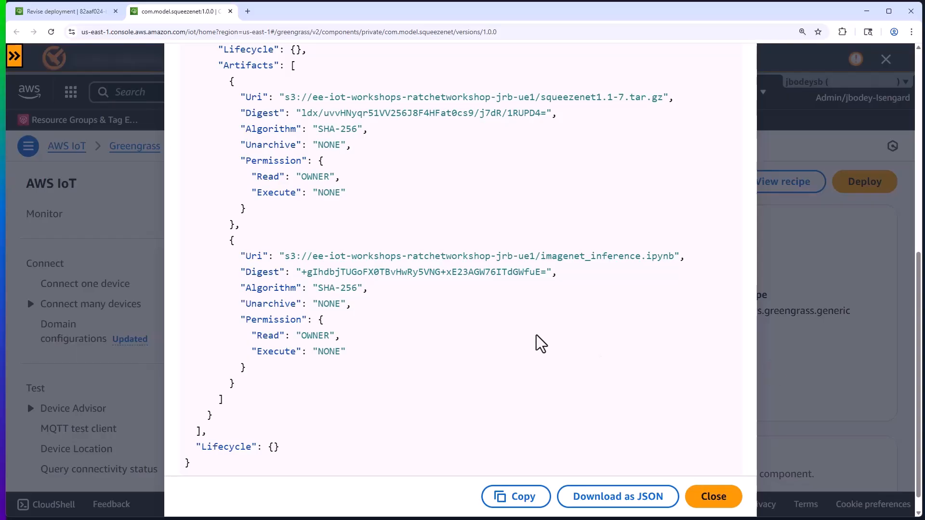
{"action": "left_click", "coordinate": [713, 497]}
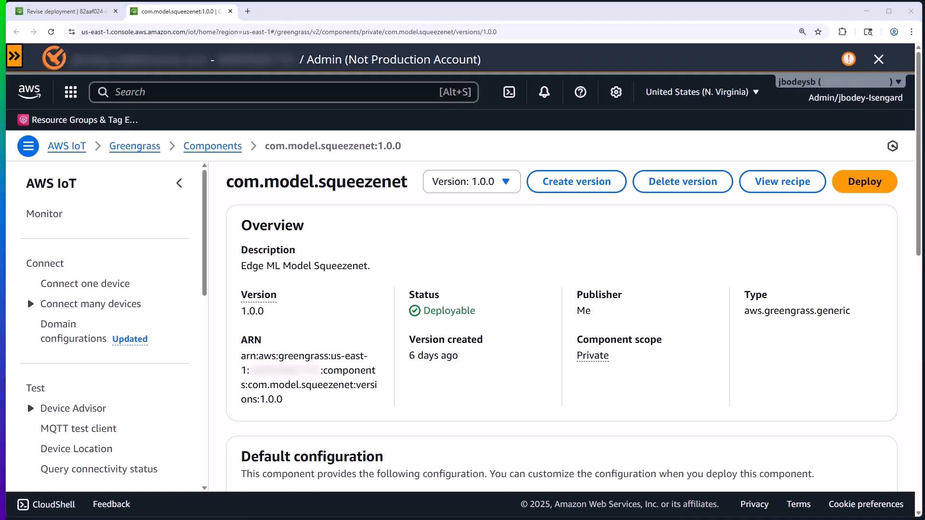
- Bring the code-server window with the squeezenet1.1 terminal to the front
{"action": "left_click", "coordinate": [64, 10]}
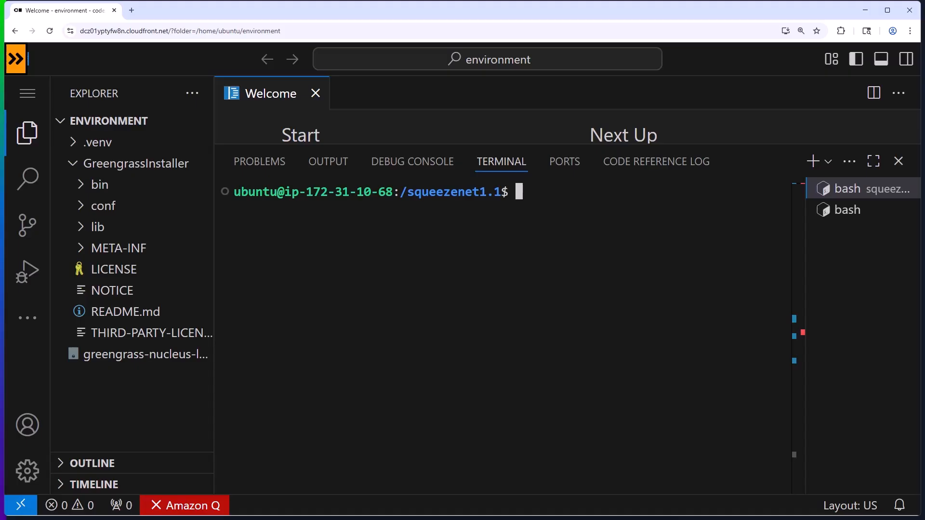
{"action": "mouse_move", "coordinate": [539, 235]}
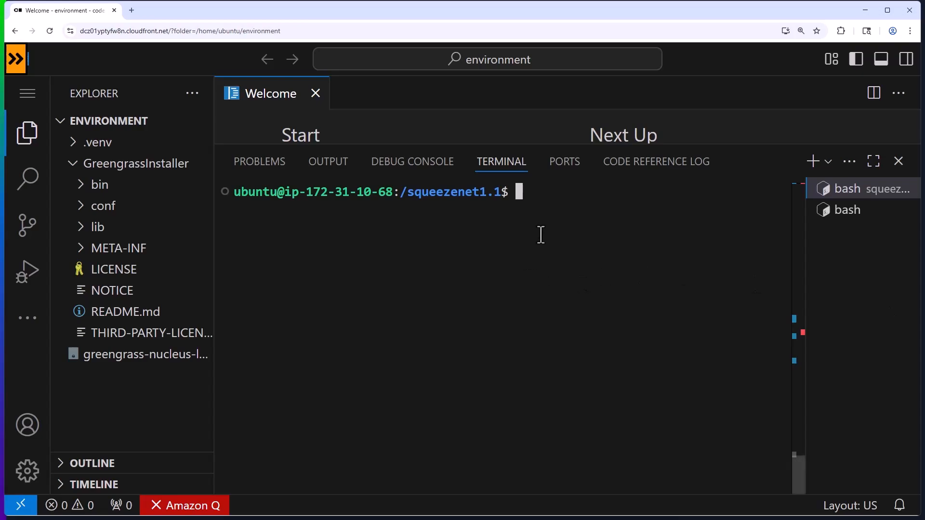
- Run local inference with python3 onnx_imagenet_inference.py in the terminal
{"action": "type", "text": "python3 onnx_imagenet_inference.py"}
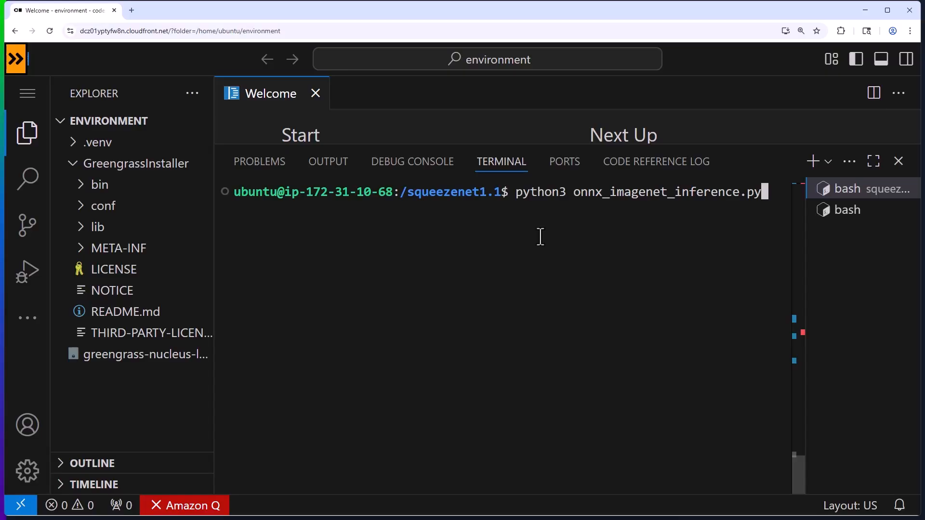
{"action": "mouse_move", "coordinate": [631, 259]}
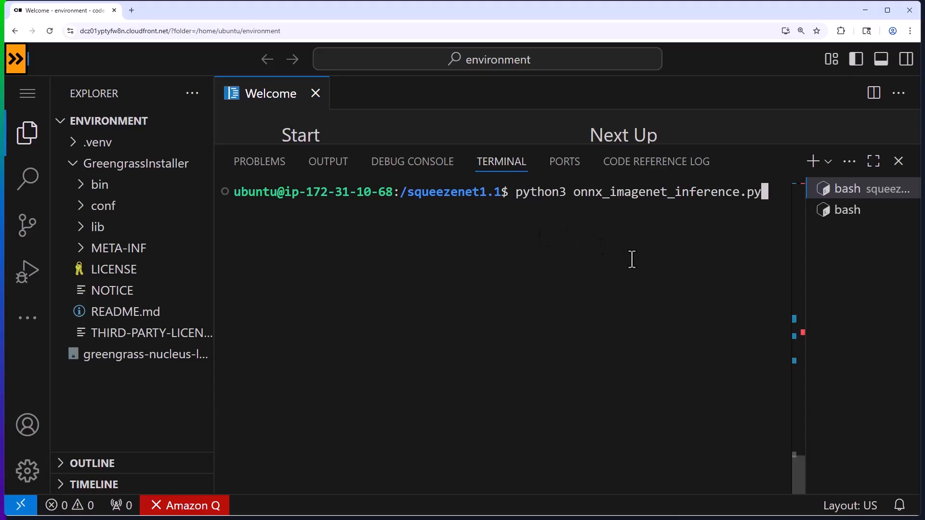
{"action": "mouse_move", "coordinate": [607, 275]}
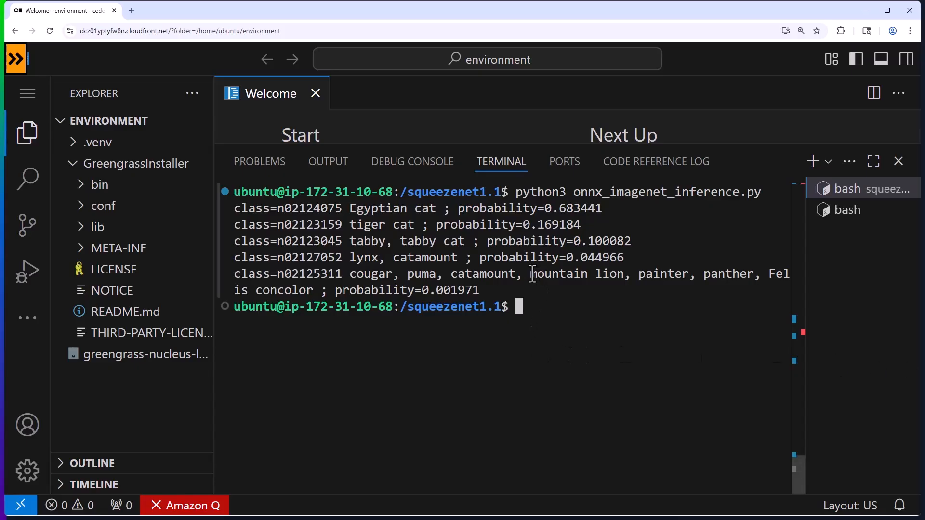
{"action": "mouse_move", "coordinate": [639, 282]}
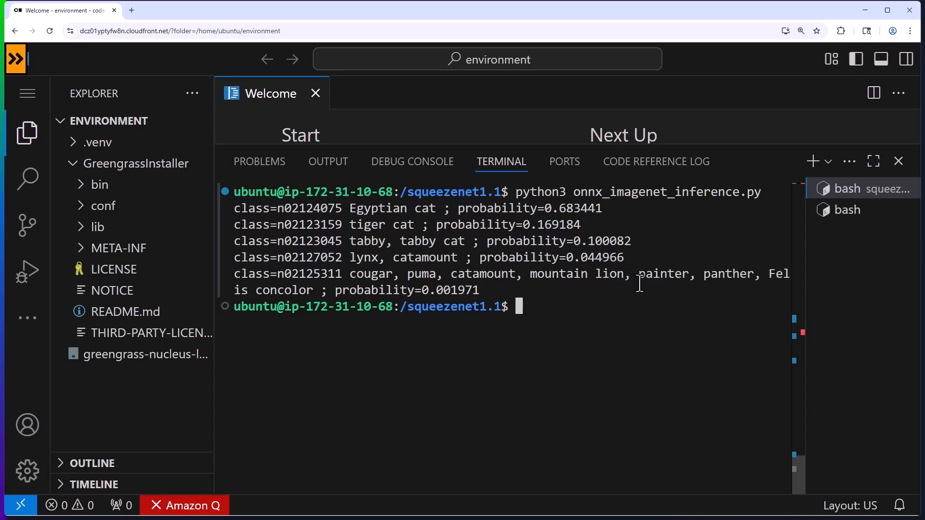